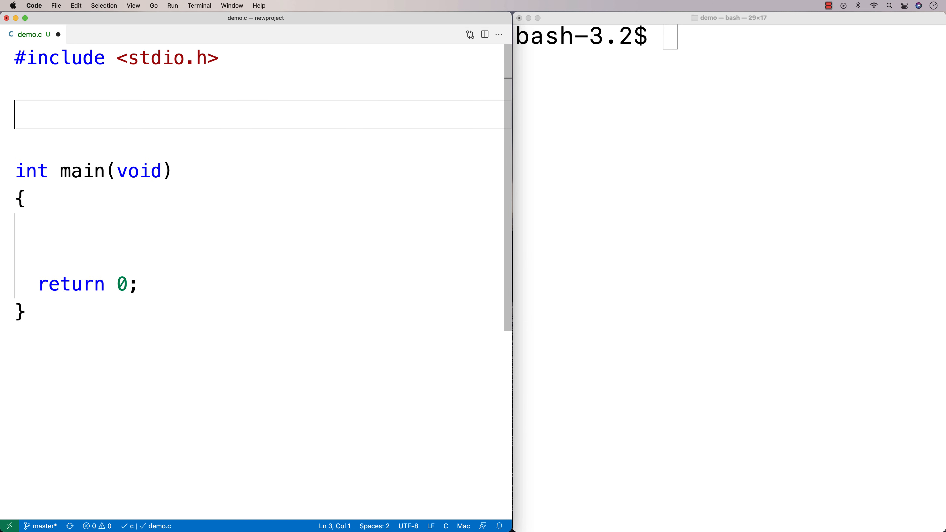
# Write the prototype void replace_char(char *string, char replace, char new); above main.
pyautogui.write('void')
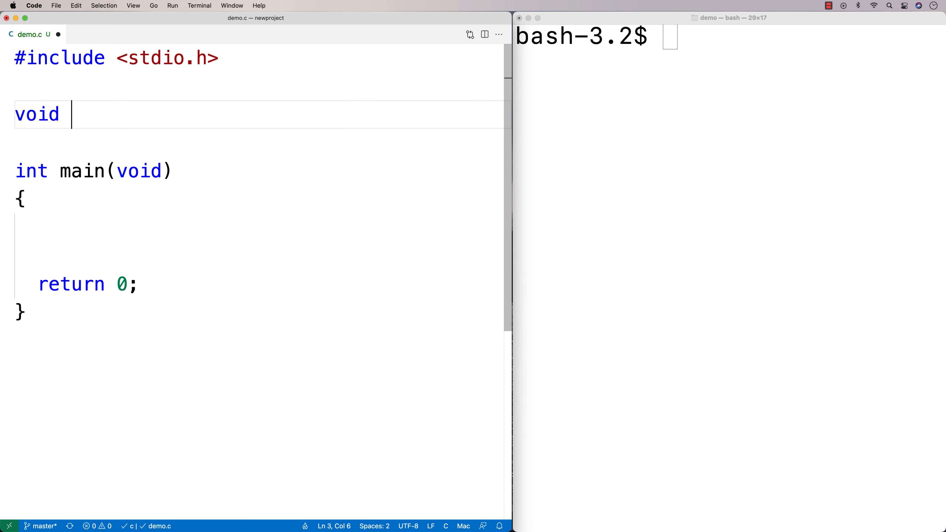
pyautogui.write('replac')
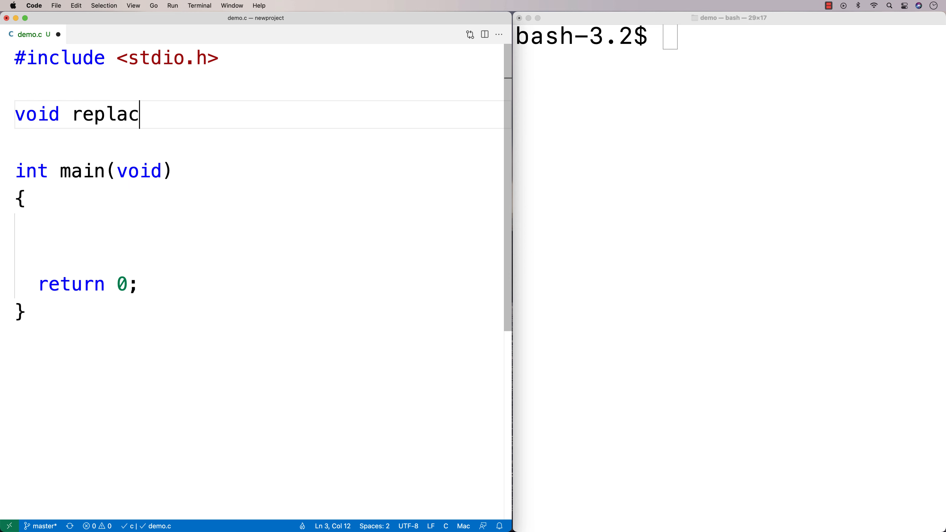
pyautogui.write('e_char(char')
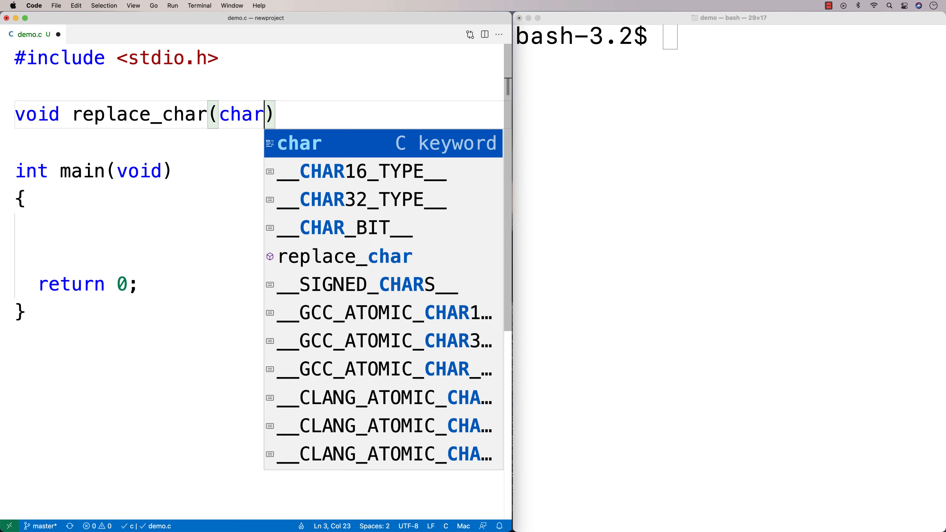
pyautogui.write('*string,')
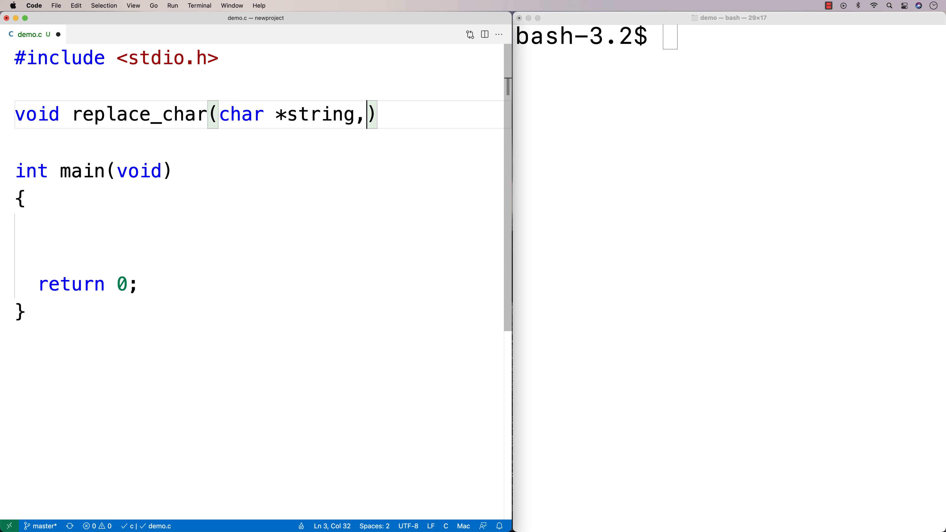
pyautogui.press('Enter')
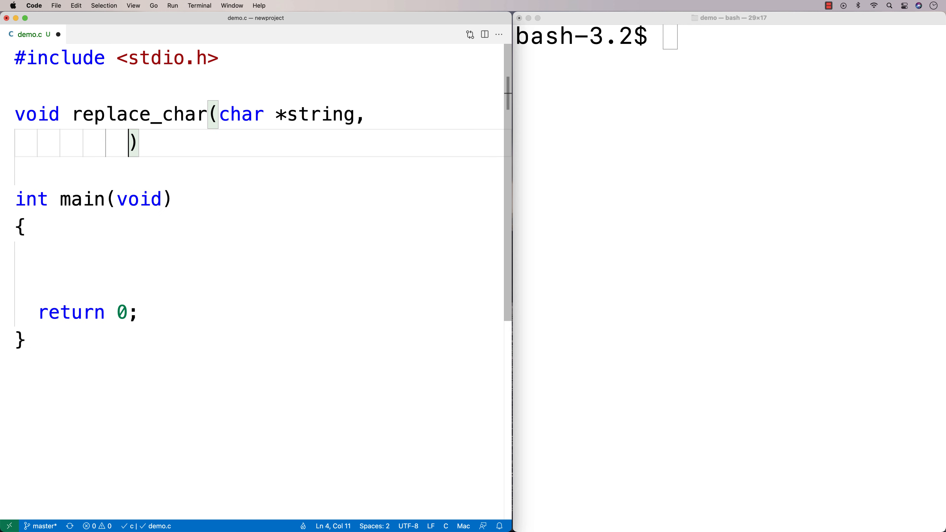
pyautogui.write('char')
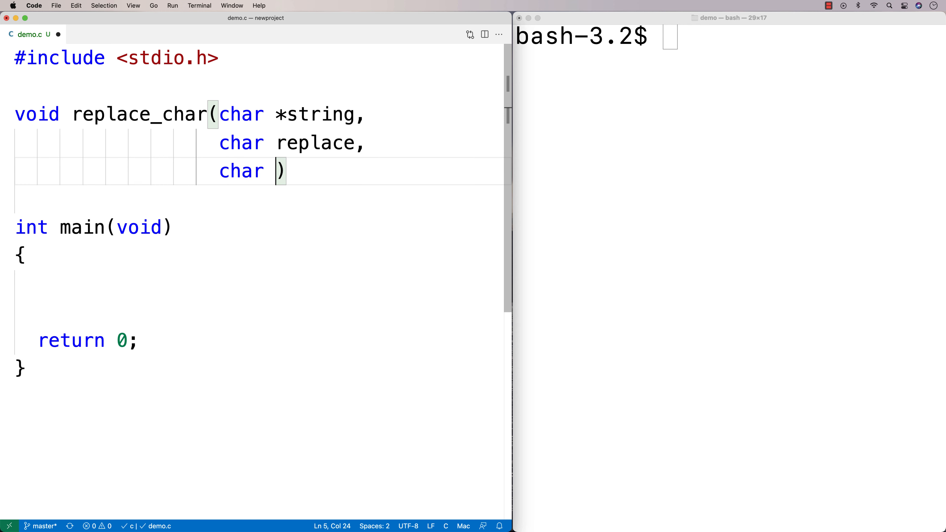
pyautogui.write('new);')
pyautogui.click(255, 85)
pyautogui.write('#')
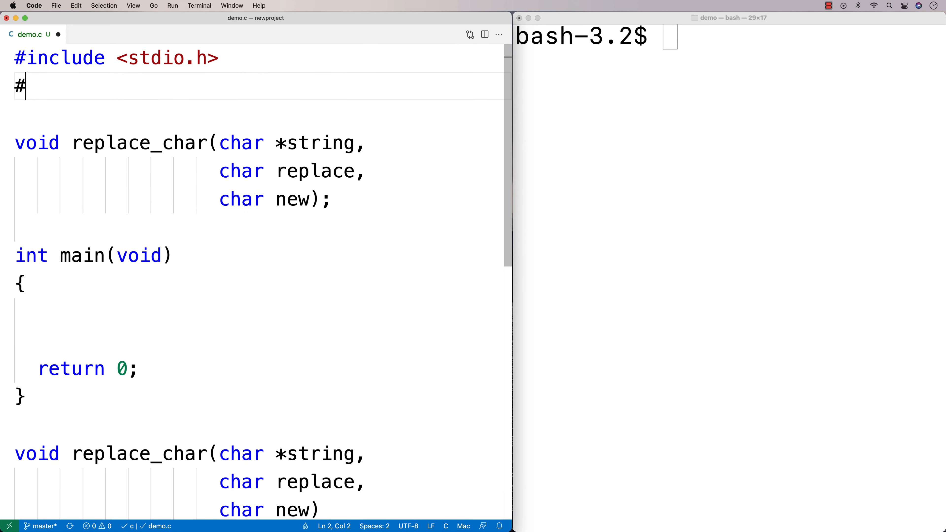
# Add #include <string.h> beneath the stdio.h include.
pyautogui.write('include <string.')
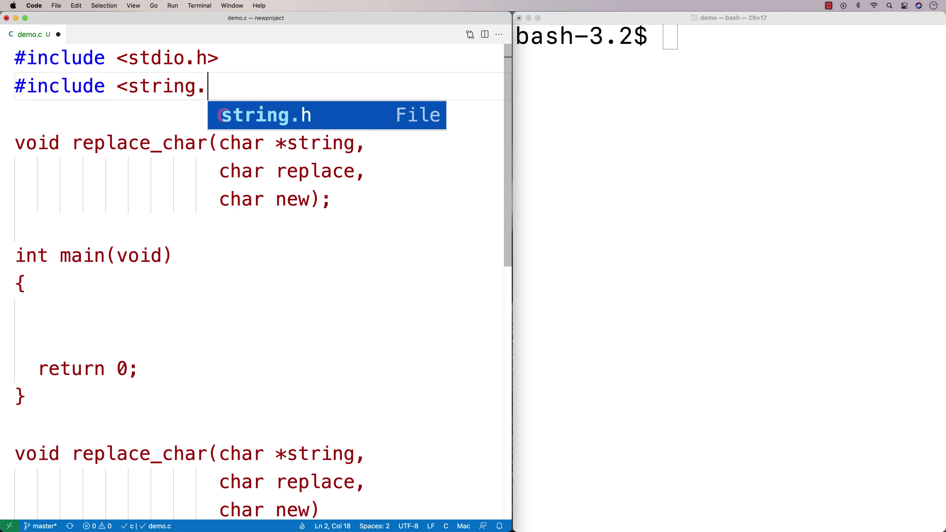
pyautogui.press('Tab')
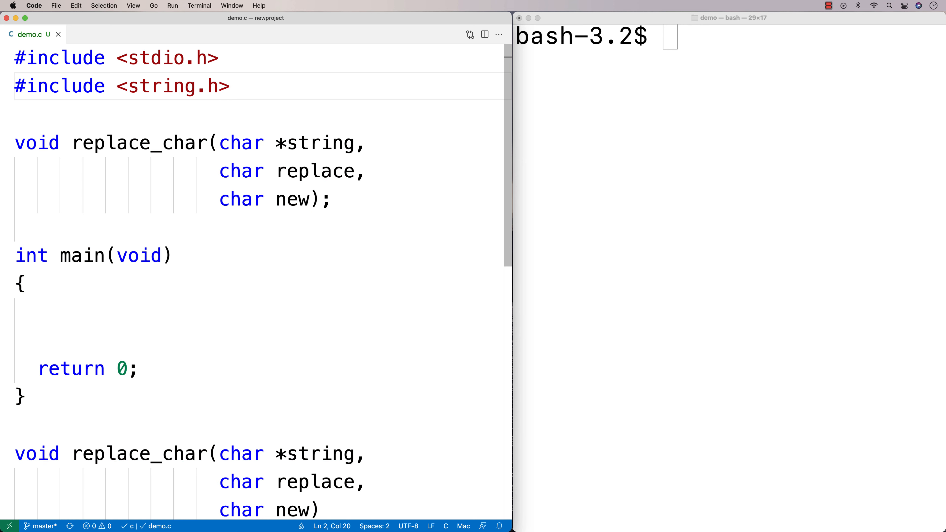
pyautogui.scroll(-3)
pyautogui.write('{')
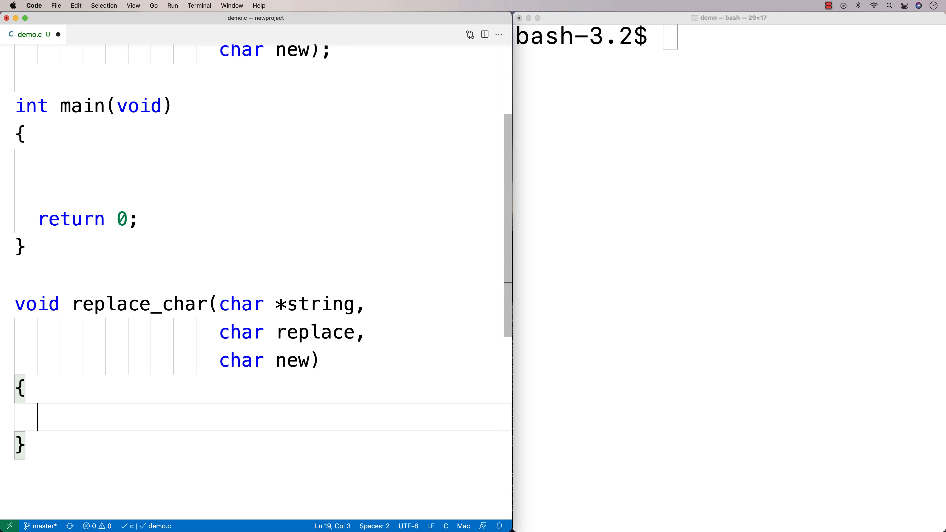
# Begin replace_char's body with int slen = strlen(string);.
pyautogui.write('int slen')
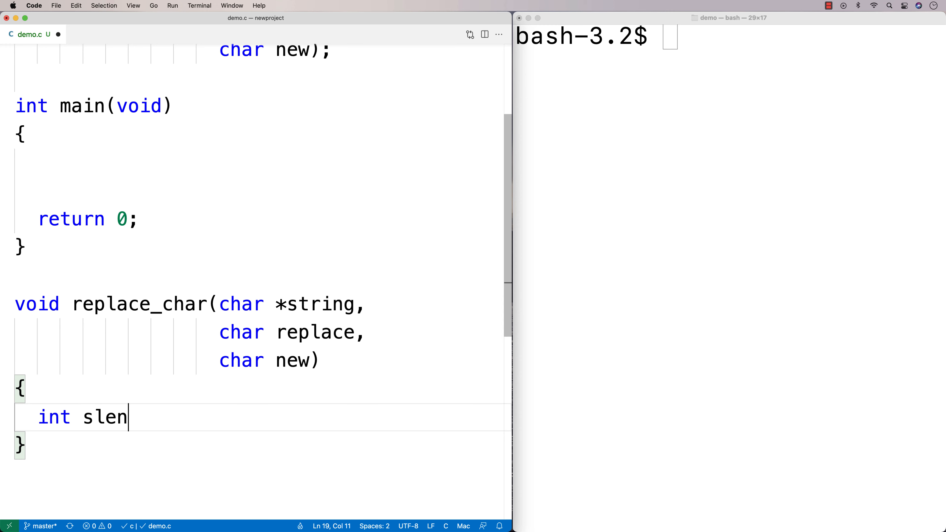
pyautogui.write('= strlen(string')
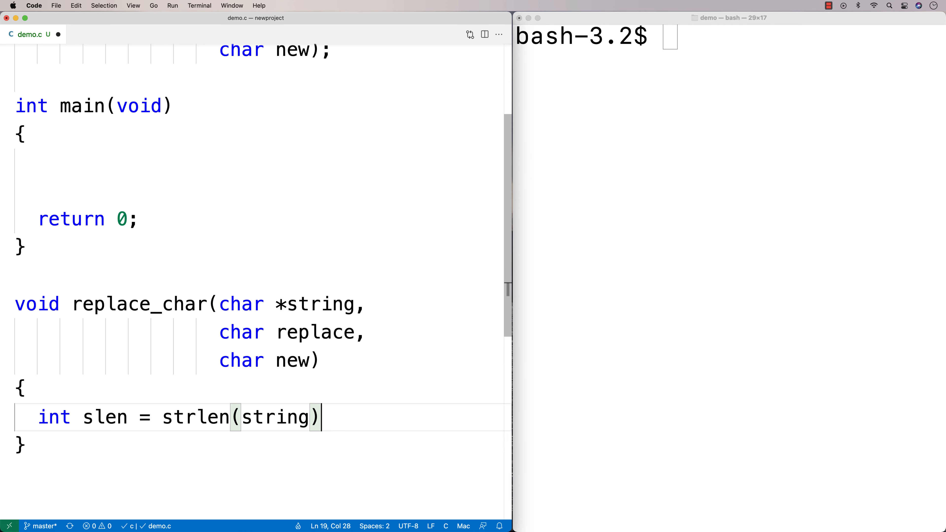
pyautogui.press('Enter')
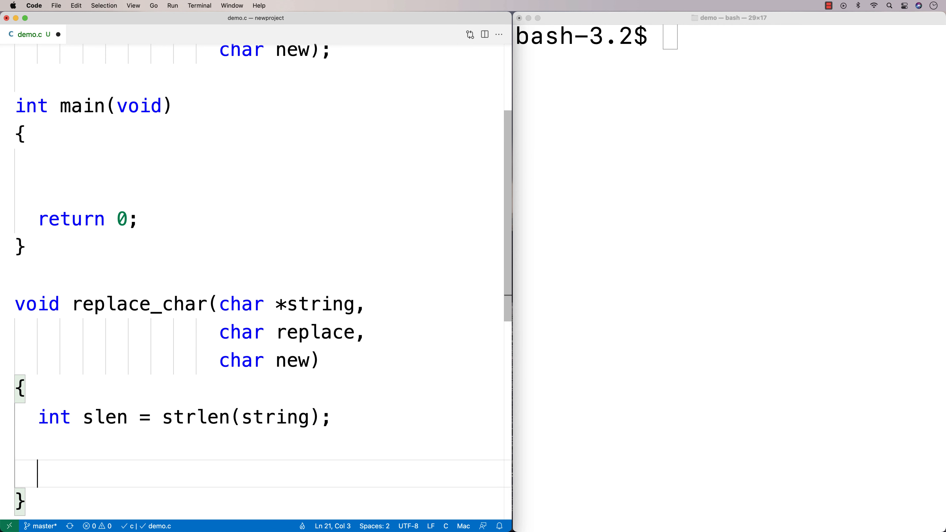
pyautogui.scroll(-3)
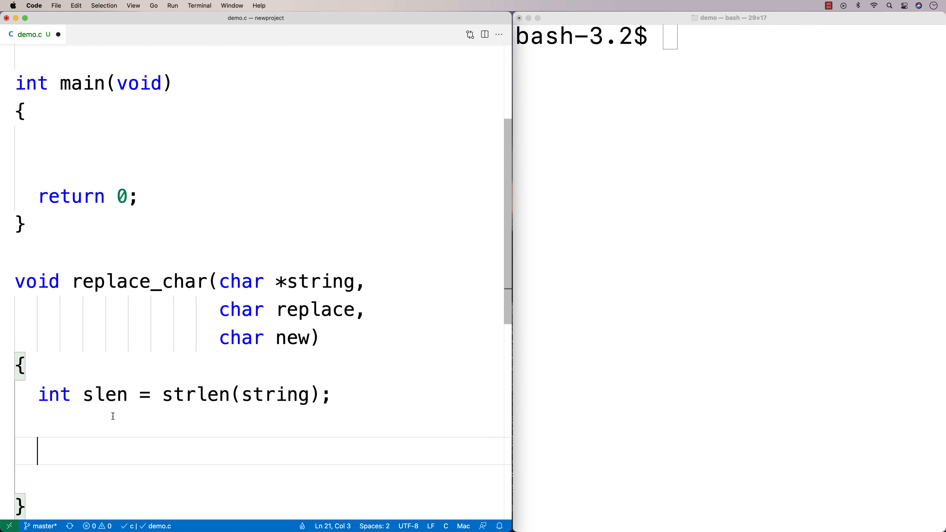
pyautogui.scroll(-3)
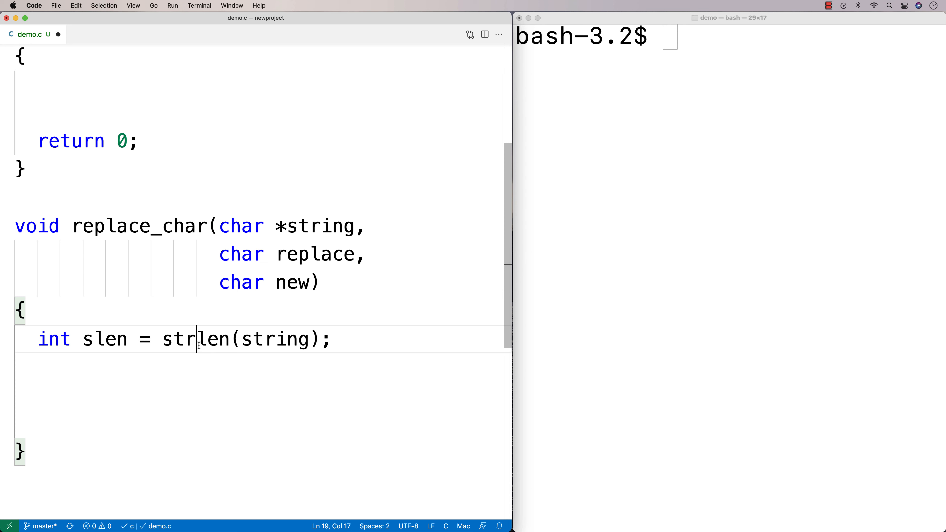
# Highlight the strlen call and the replace and new parameters while explaining them.
pyautogui.doubleClick(195, 340)
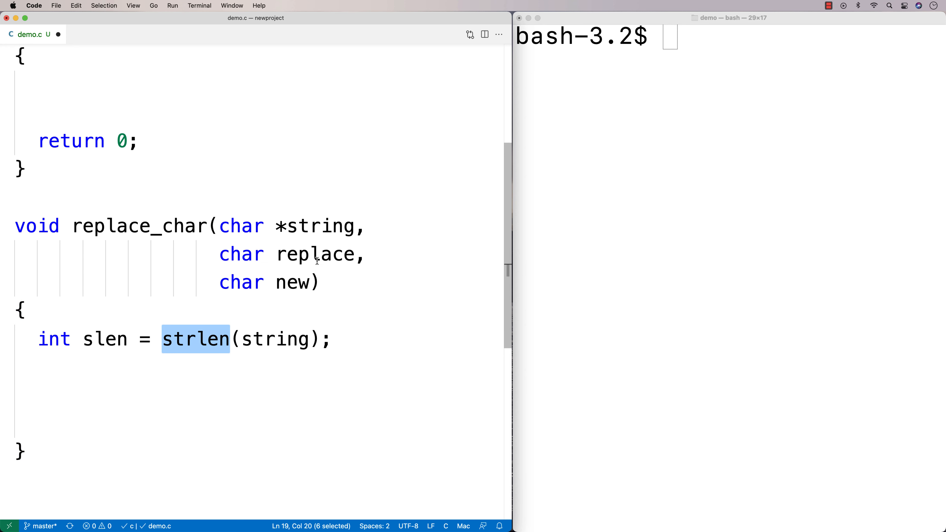
pyautogui.doubleClick(315, 254)
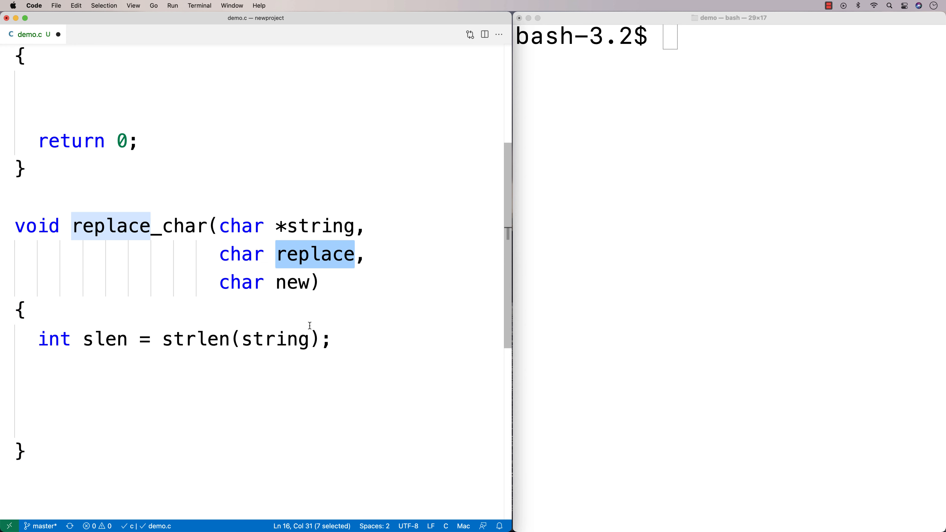
pyautogui.doubleClick(291, 283)
pyautogui.write('for')
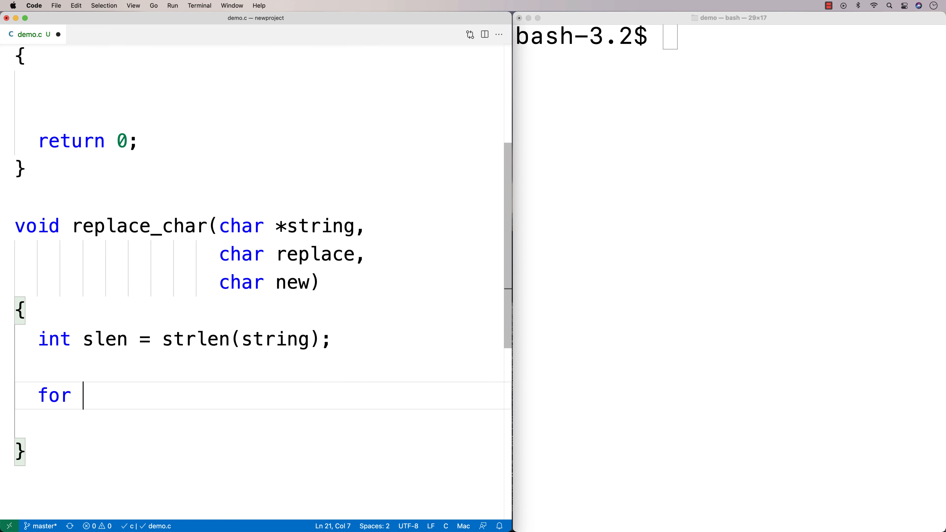
# Write the for loop setting string[i] to new wherever string[i] == replace.
pyautogui.write('(int i = 0; i < slen; i++')
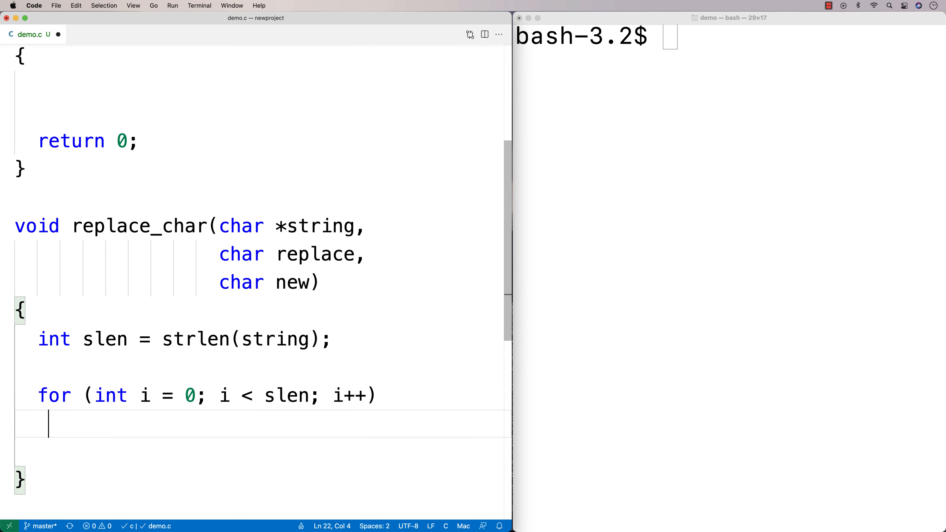
pyautogui.write('if (string[i]')
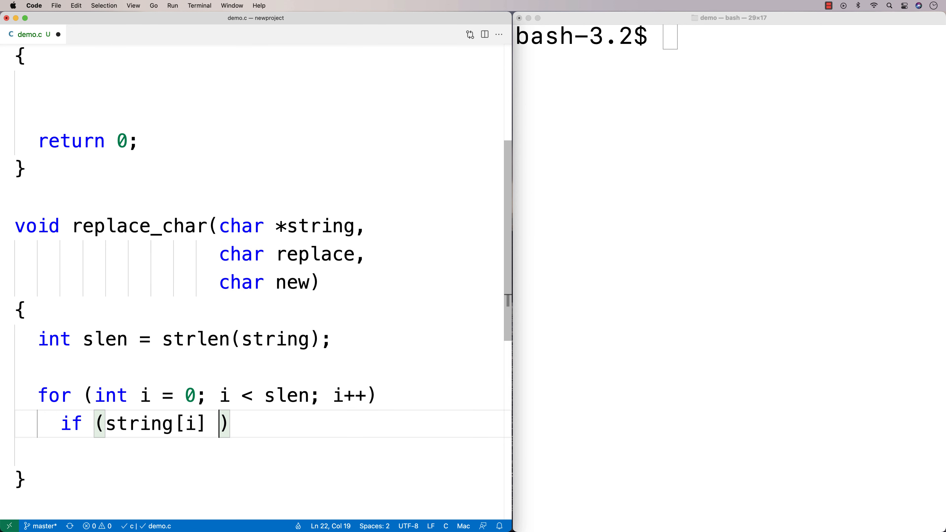
pyautogui.write('== replace')
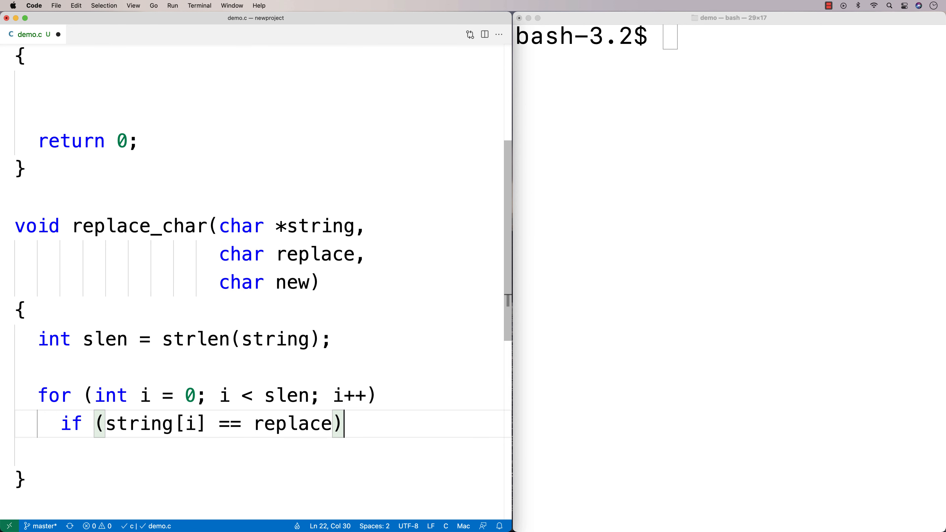
pyautogui.write('string[i] = new;')
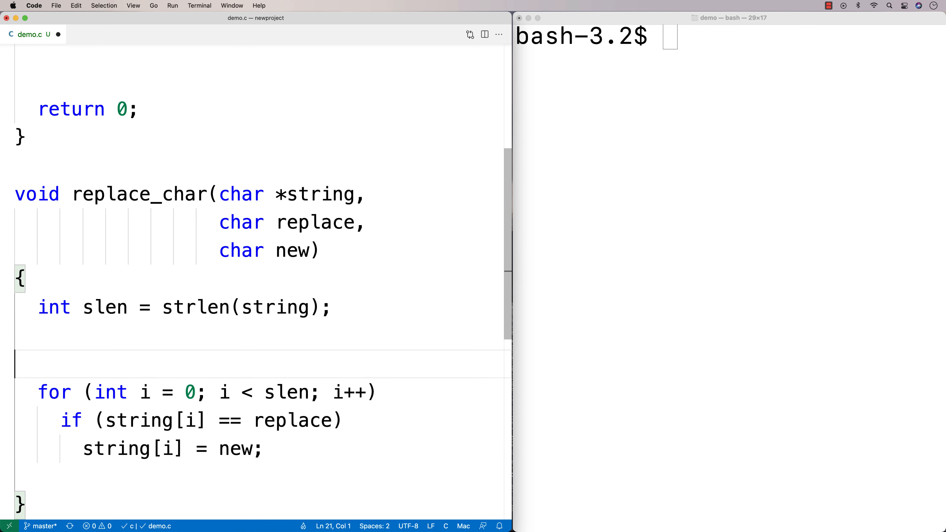
# Add the comment '// This is my string.' above the loop and point out the replace comparison.
pyautogui.write('// This i')
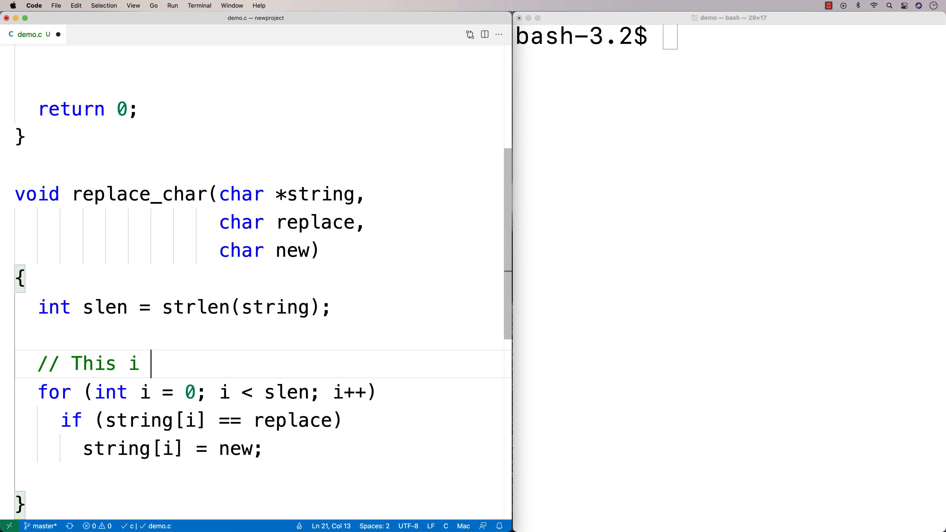
pyautogui.write('s my')
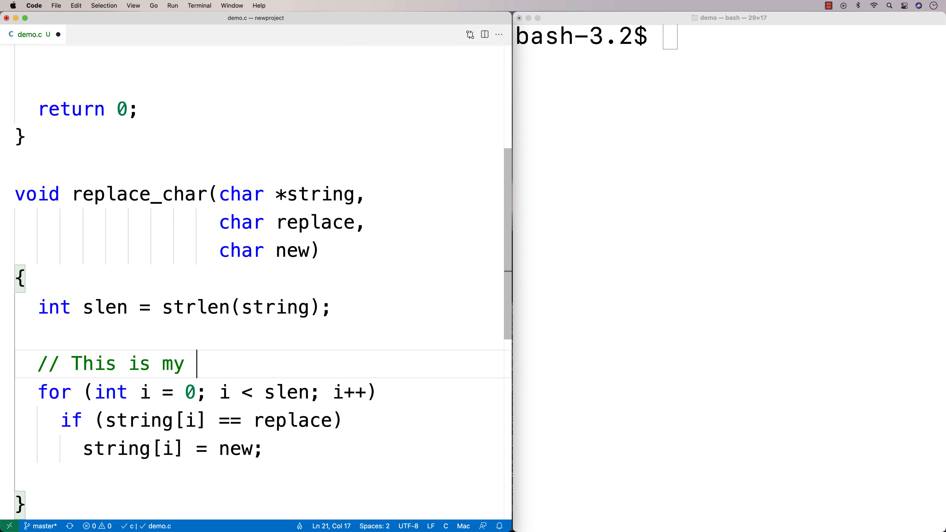
pyautogui.write('string.')
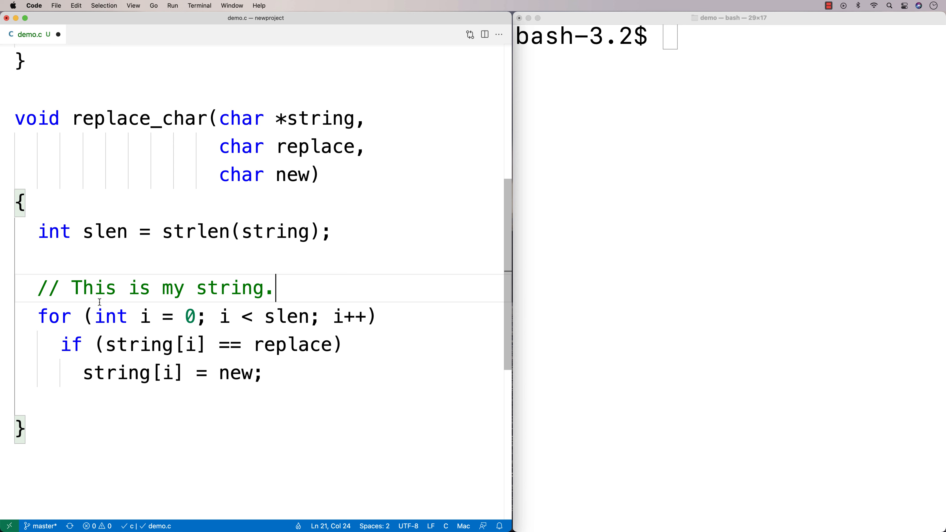
pyautogui.click(83, 288)
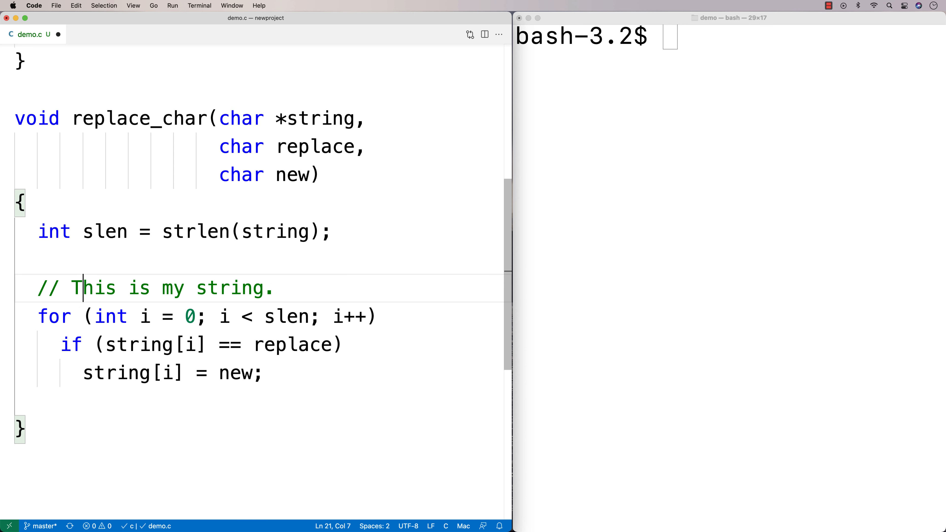
pyautogui.click(153, 288)
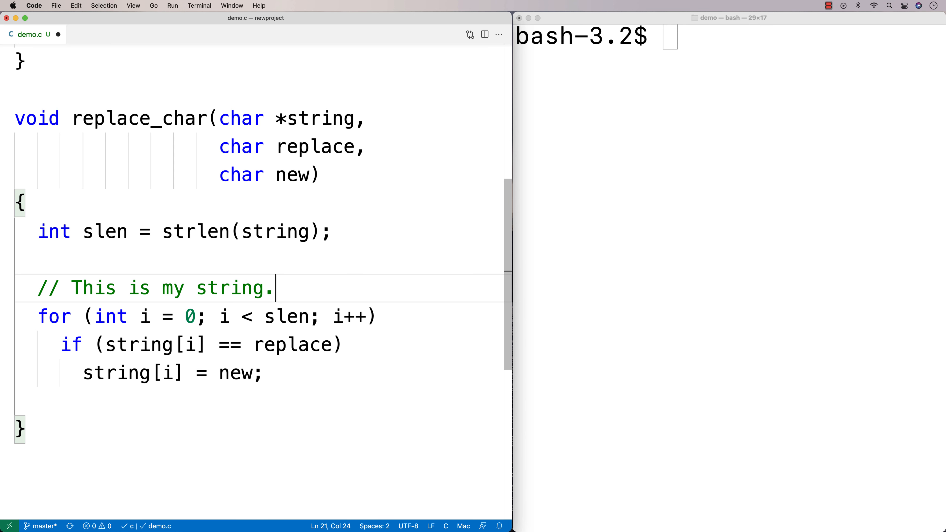
pyautogui.click(83, 288)
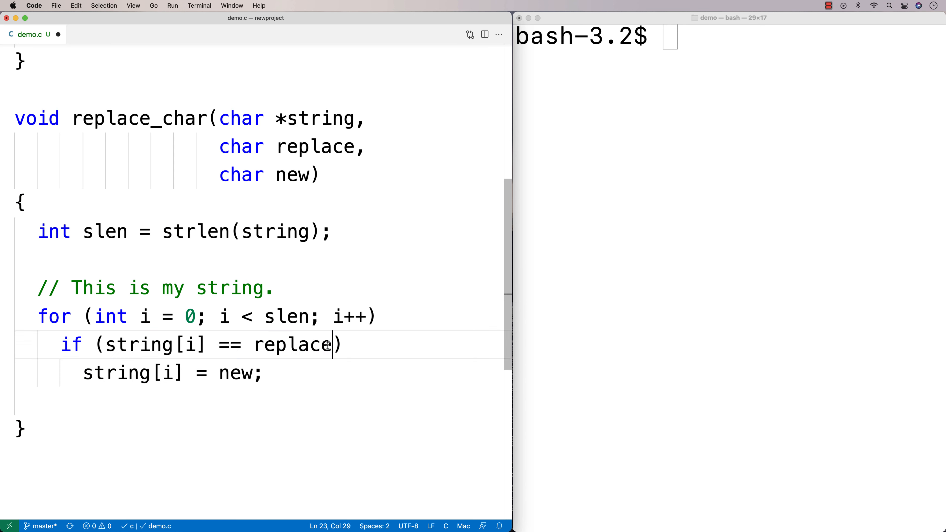
pyautogui.doubleClick(292, 347)
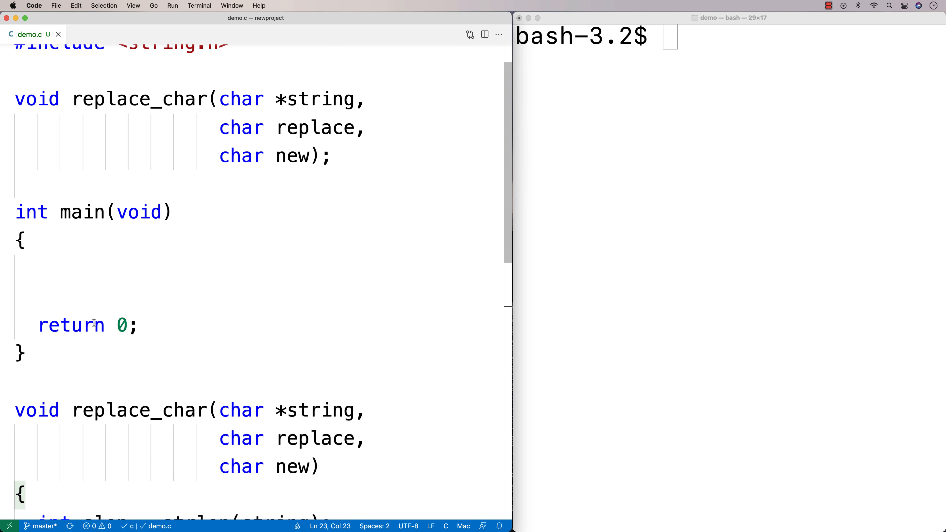
# Declare char s1[] = "This is my string!" in main and call replace_char(s1, 'i', 'Z').
pyautogui.write('char')
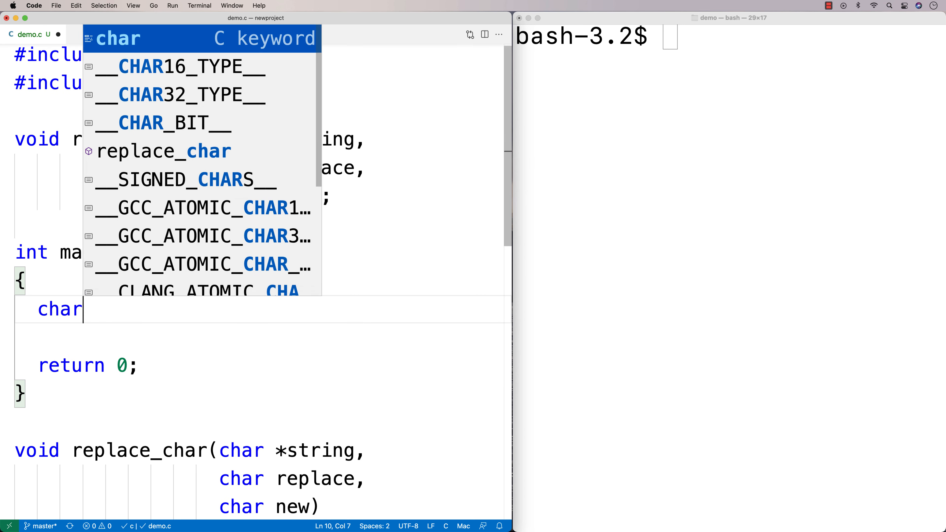
pyautogui.write('s1[] = "Thi"')
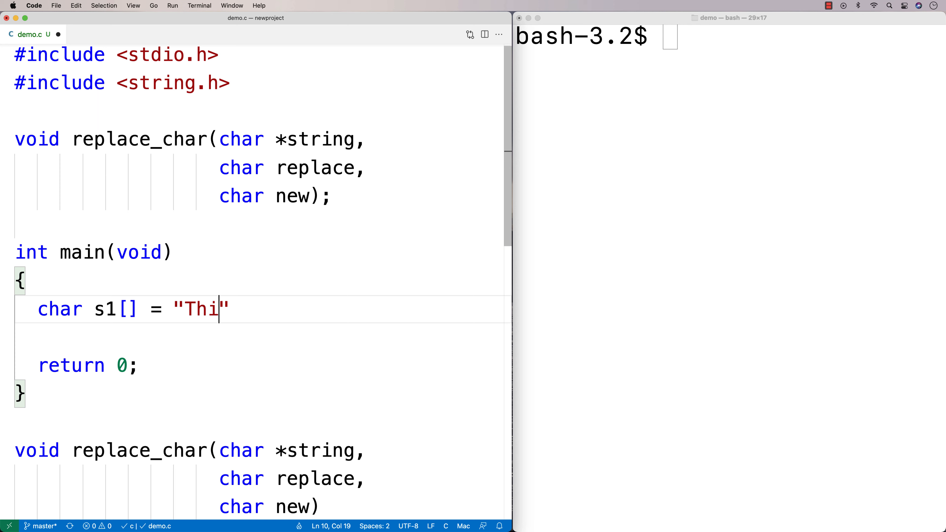
pyautogui.write('s is my string!";')
pyautogui.click(262, 337)
pyautogui.write('replace_char(')
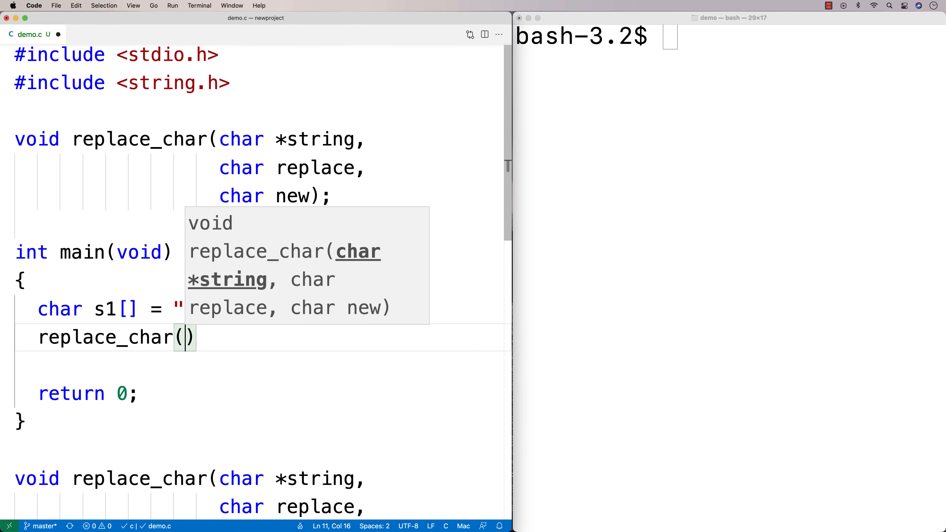
pyautogui.write('s1,')
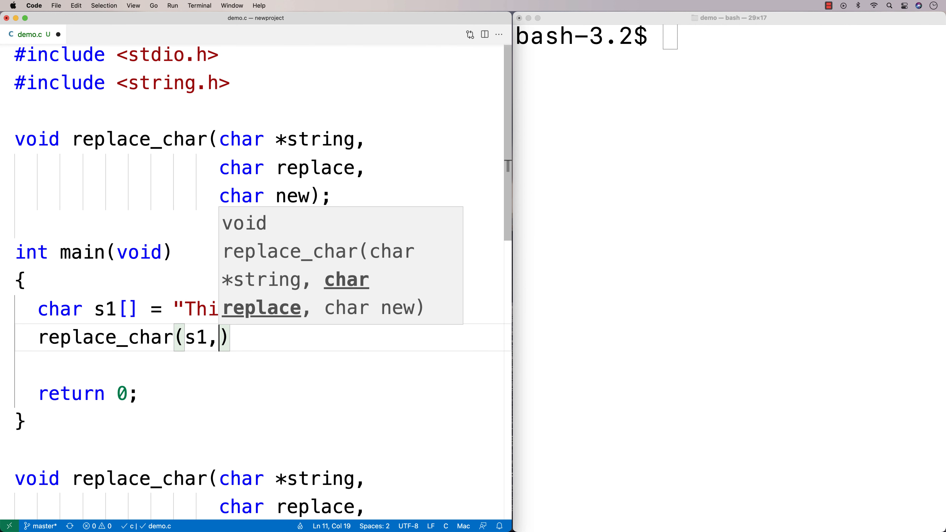
pyautogui.write("'i',")
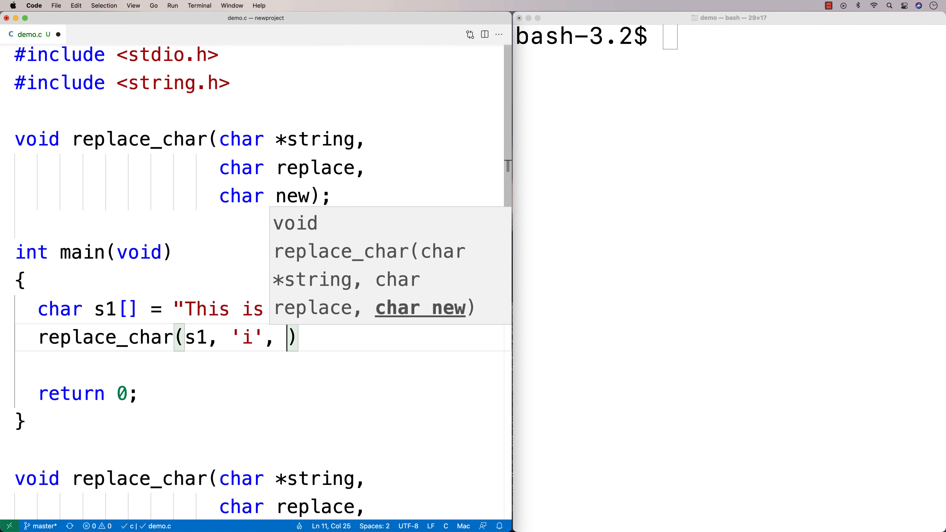
pyautogui.write("'Z'")
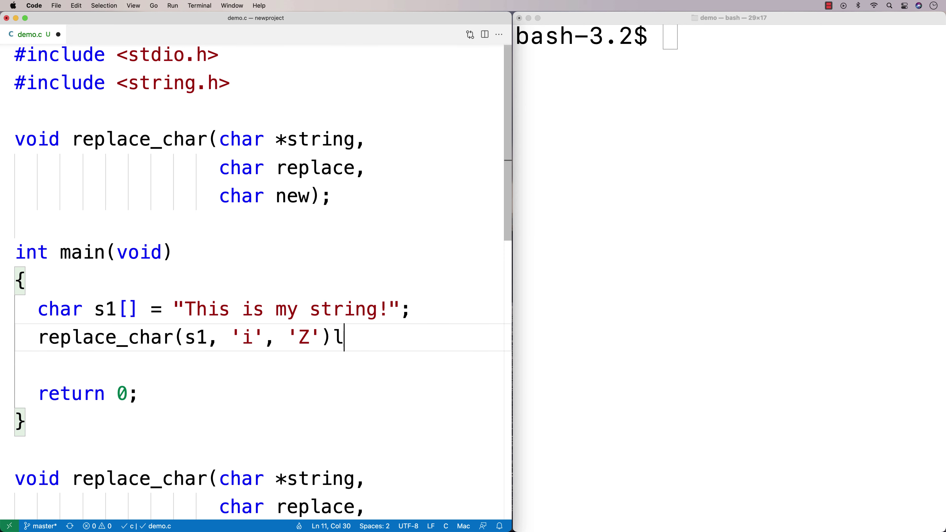
# Print the result with printf("s1: %s\n", s1); and begin the gcc compile.
pyautogui.write('printf("")')
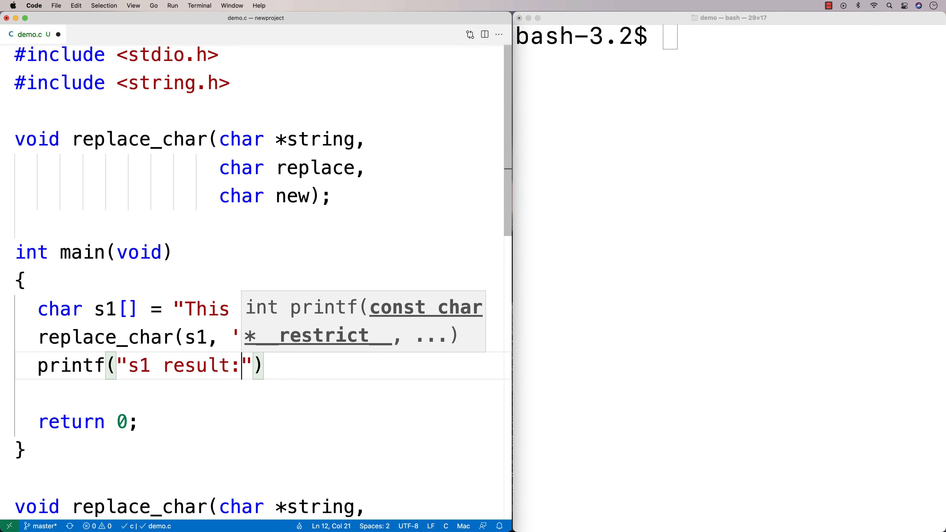
pyautogui.write('%s\\n')
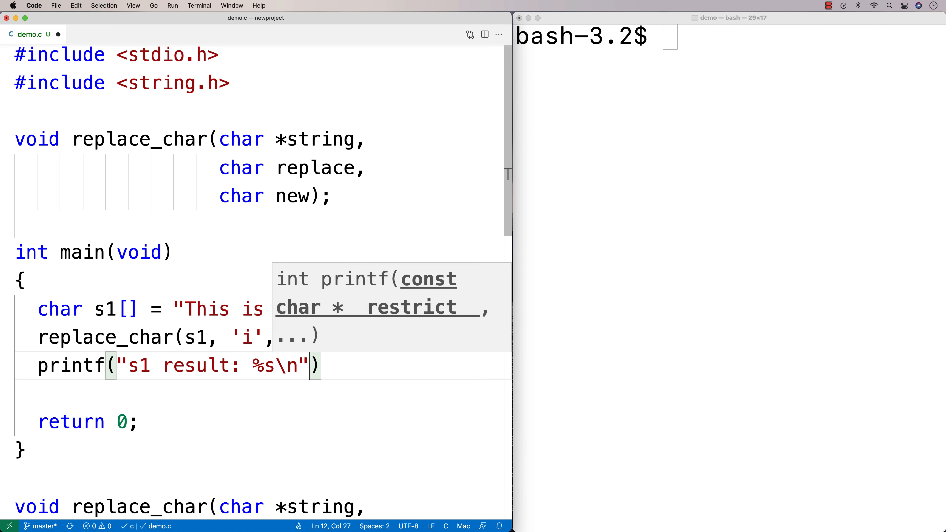
pyautogui.write(', s1')
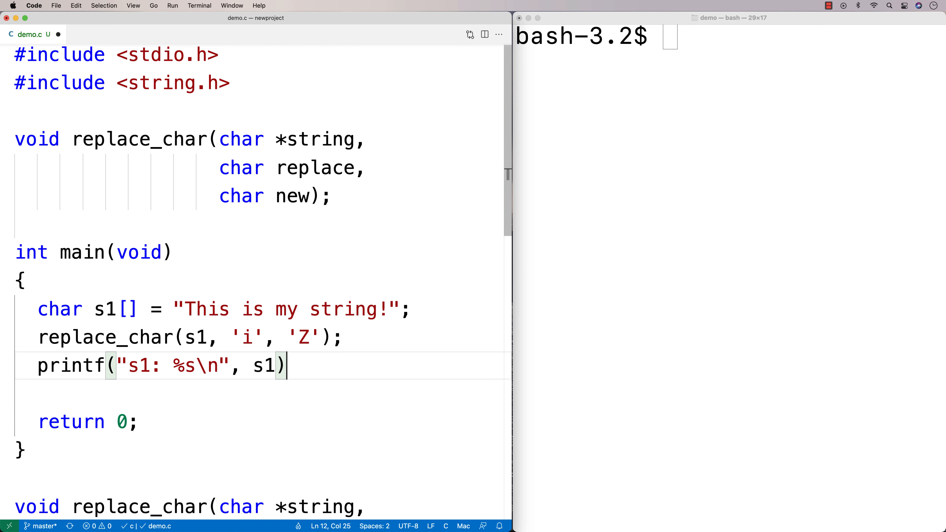
pyautogui.write(';')
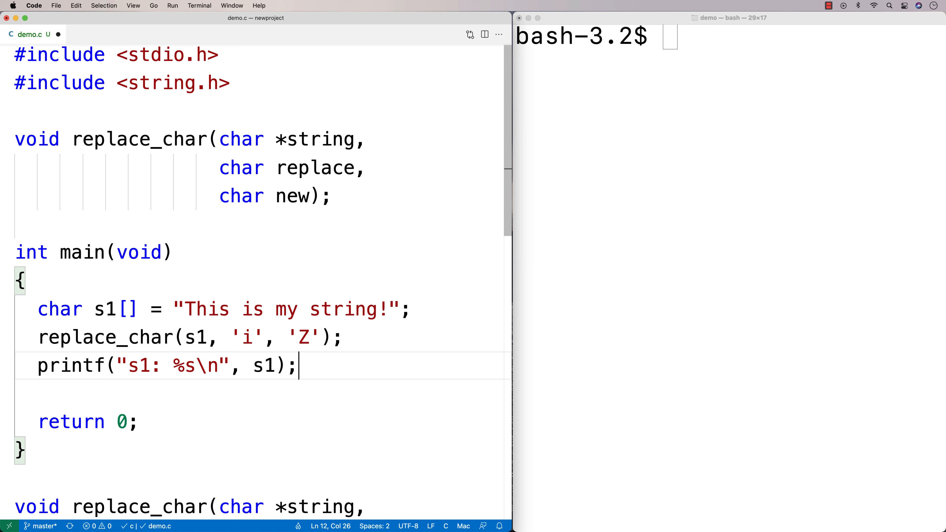
pyautogui.write('gcc -o demo demo.c')
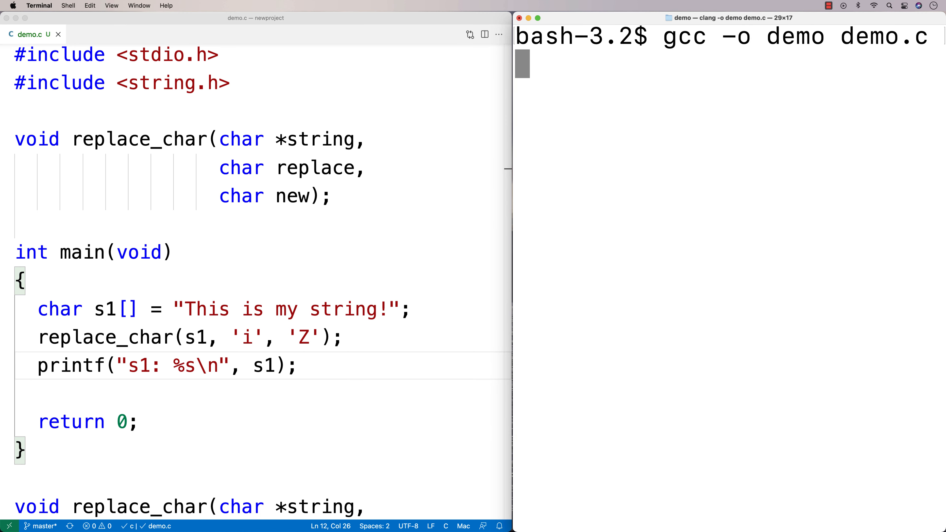
# Run ./demo and highlight the output s1: ThZs Zs my strZng!
pyautogui.write('./demo')
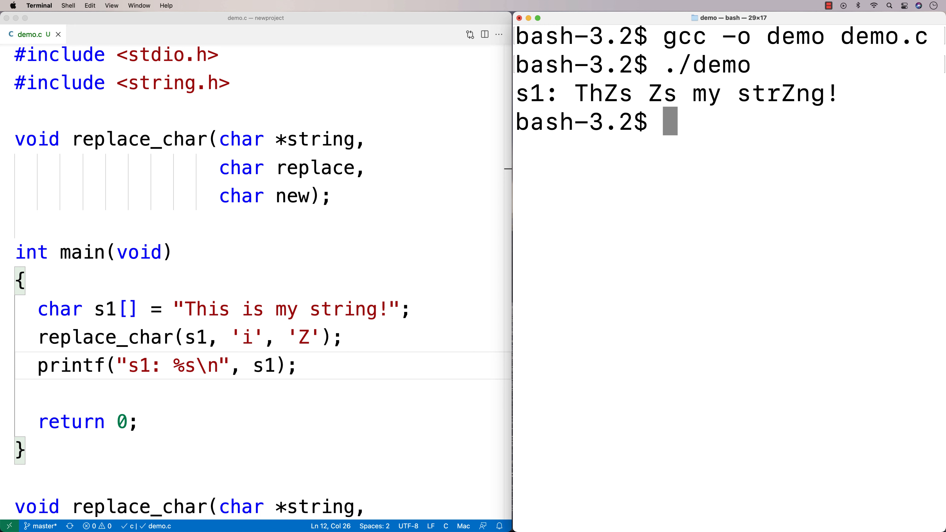
pyautogui.moveTo(595, 106)
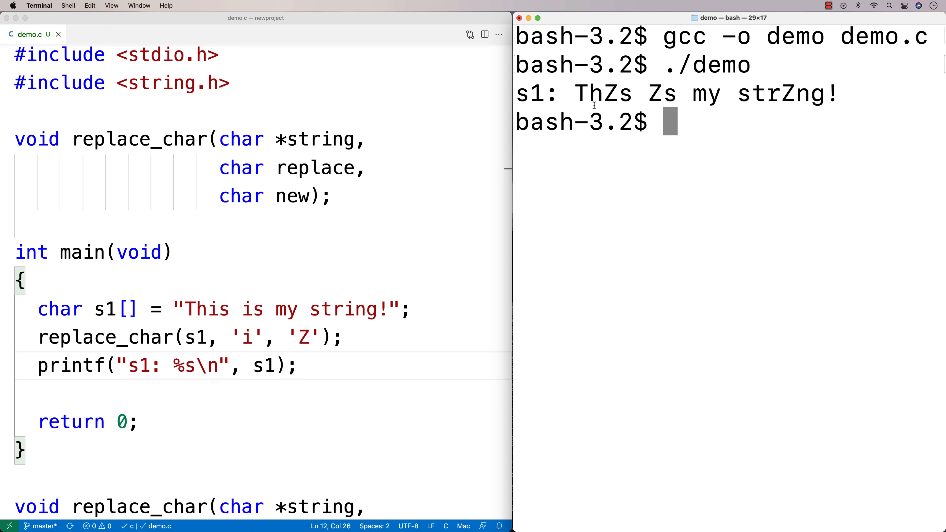
pyautogui.moveTo(573, 94); pyautogui.dragTo(676, 94)
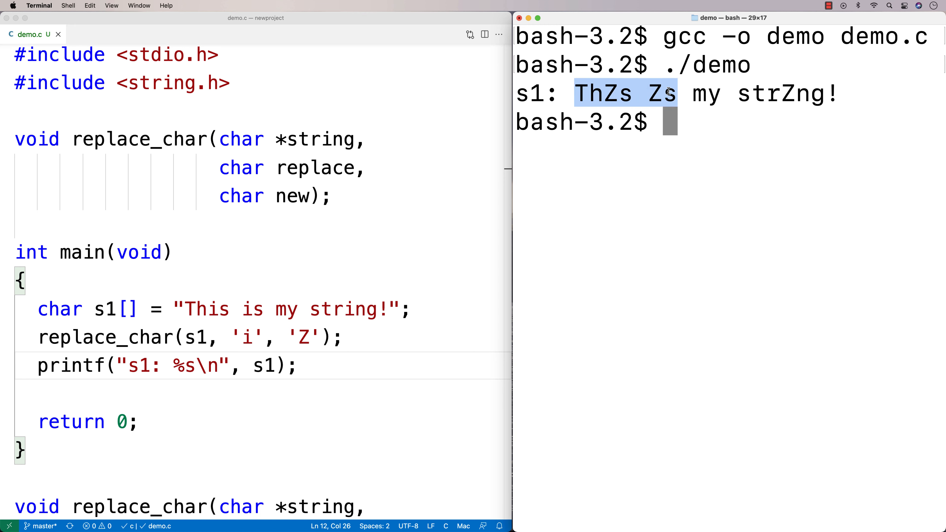
pyautogui.click(548, 170)
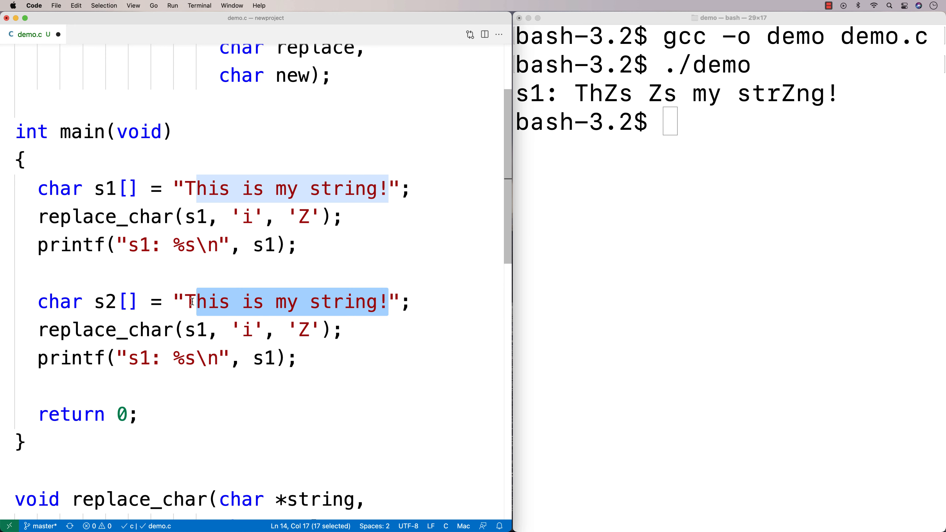
# Set s2 to "aaaaBBBBaBBBBaaaBBBBcdef" and make its replace_char call swap 'a' for Z.
pyautogui.write('aaaa";')
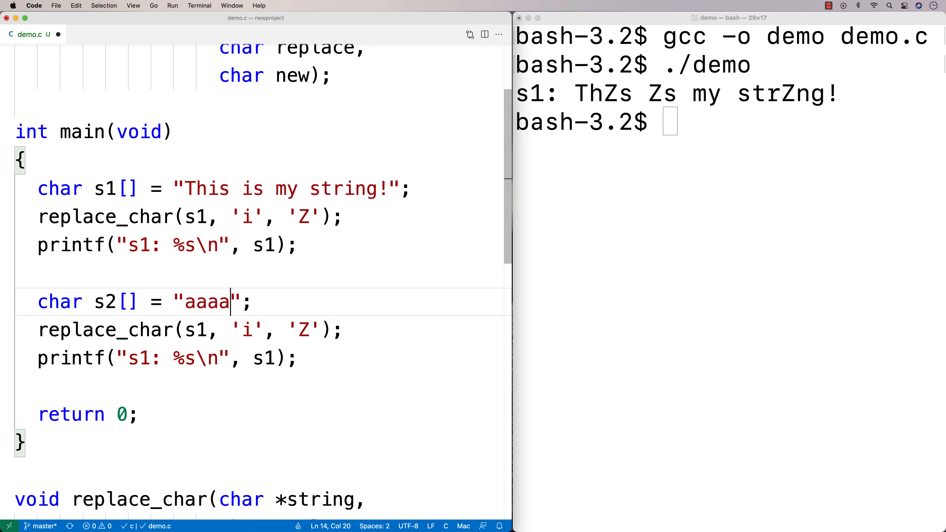
pyautogui.write('BBBBa')
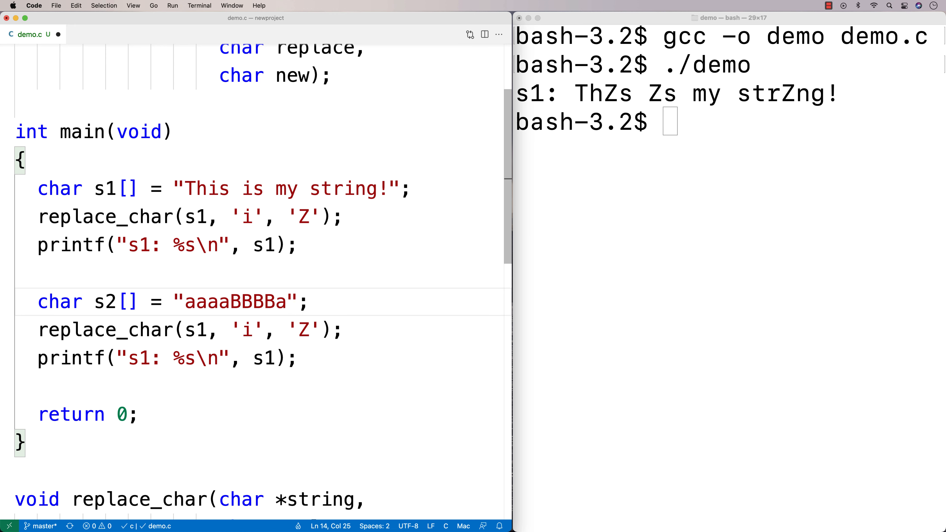
pyautogui.write('BBBBaaaB')
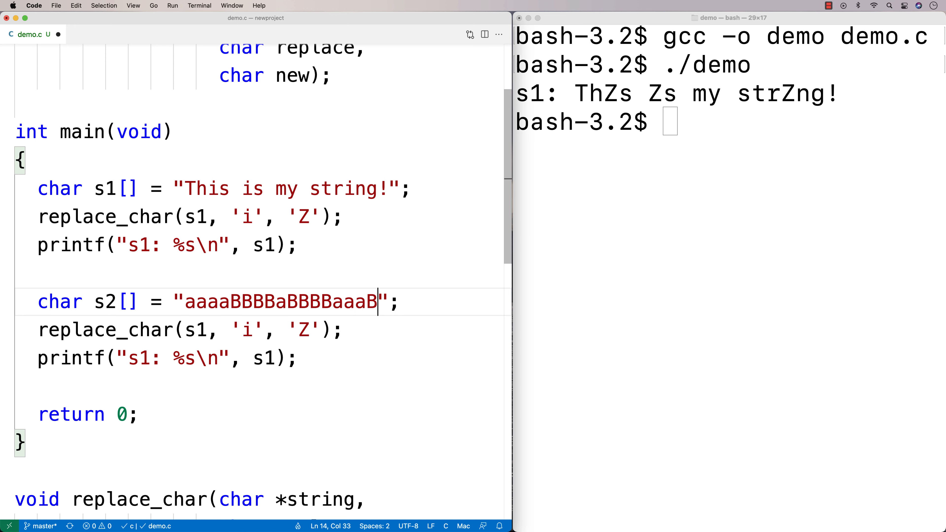
pyautogui.write('BBBcdef')
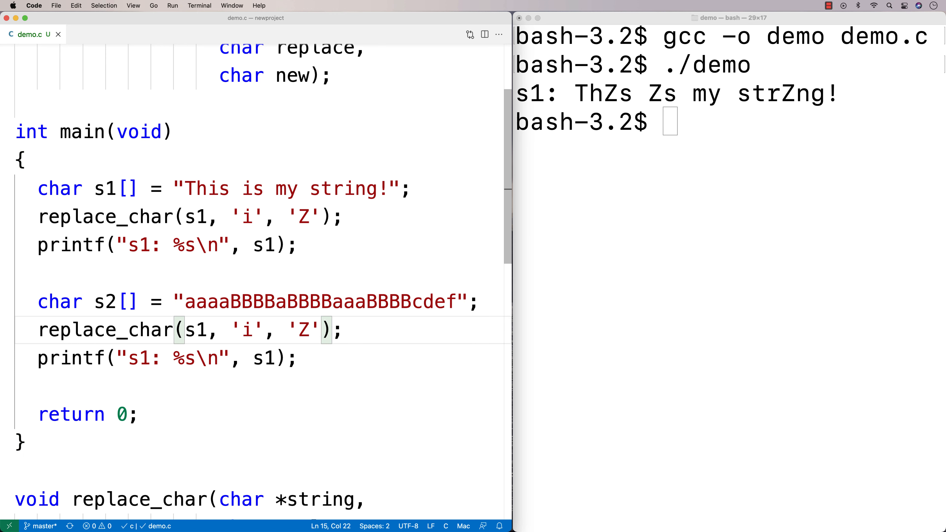
pyautogui.write('a')
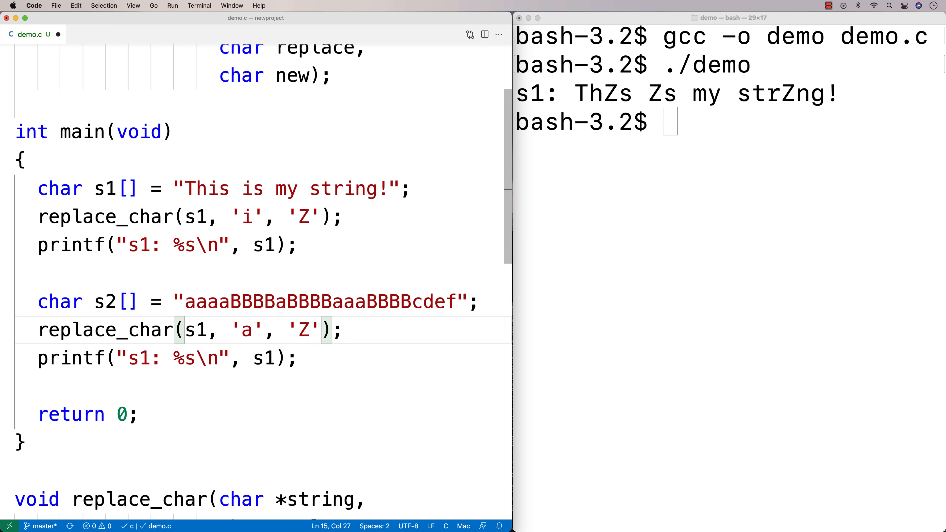
pyautogui.click(321, 306)
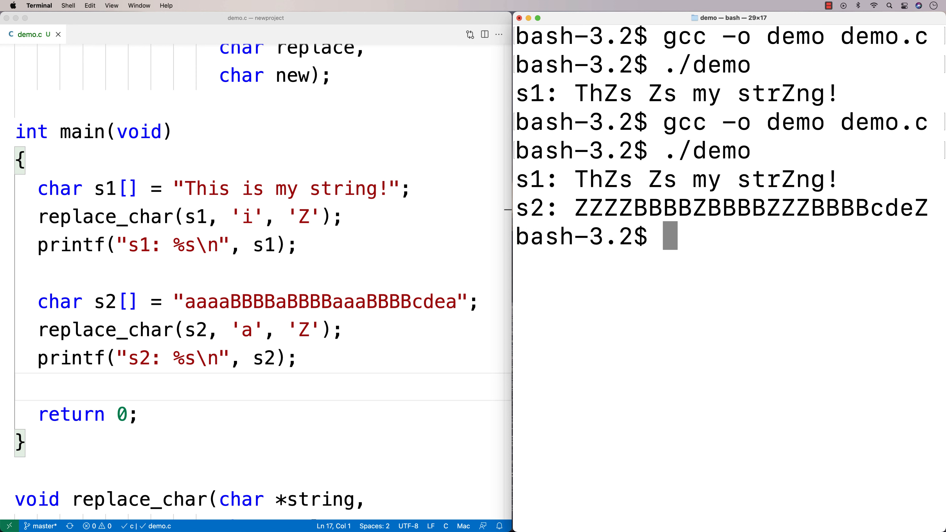
pyautogui.moveTo(532, 343)
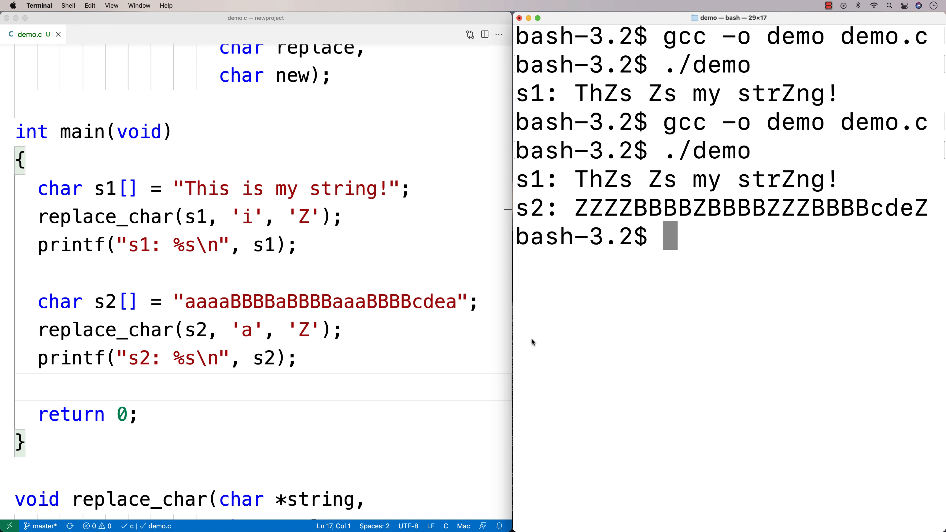
# Scroll back to replace_char's loop in the editor after both outputs print.
pyautogui.scroll(-3)
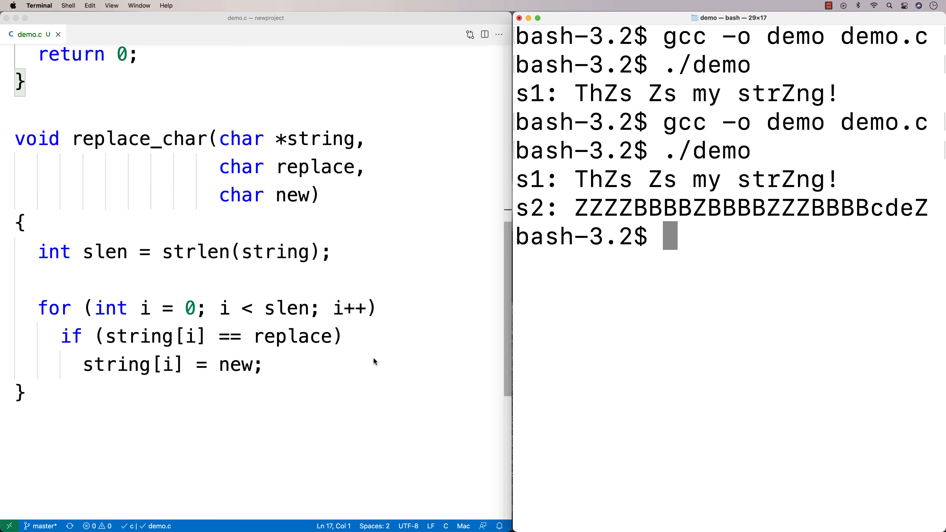